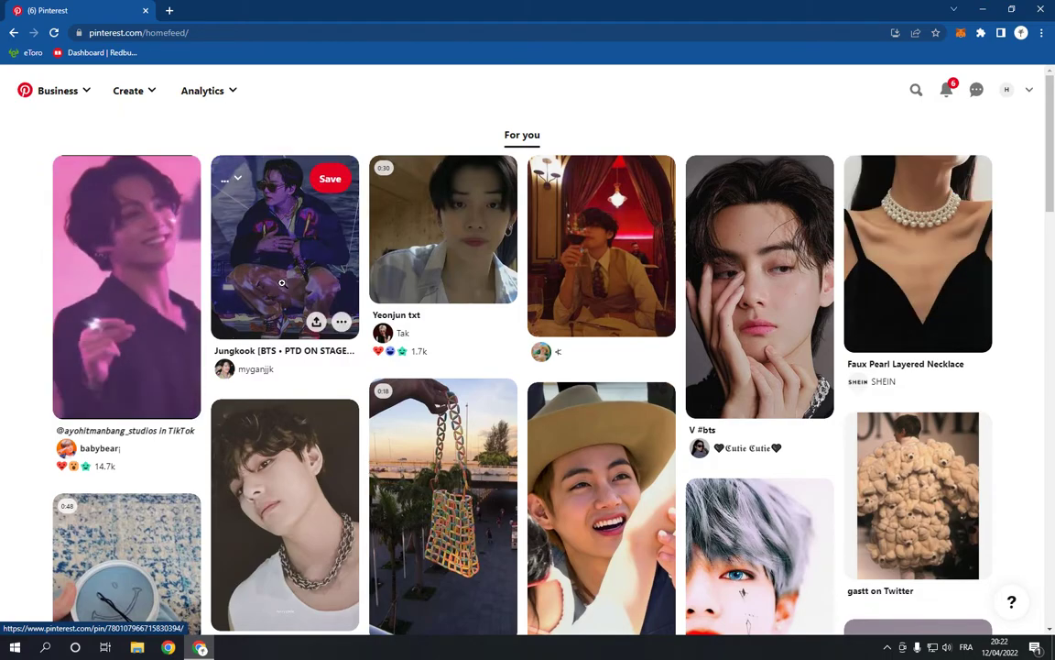
Step: Open Settings from the account dropdown to reach the Public profile page
left_click(1030, 90)
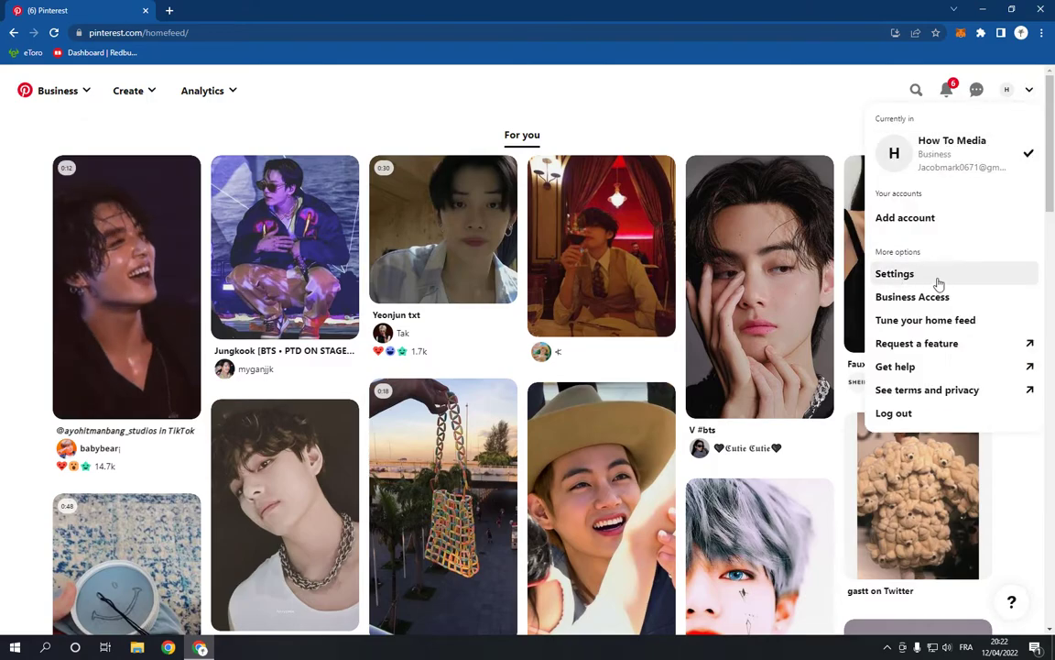
left_click(895, 273)
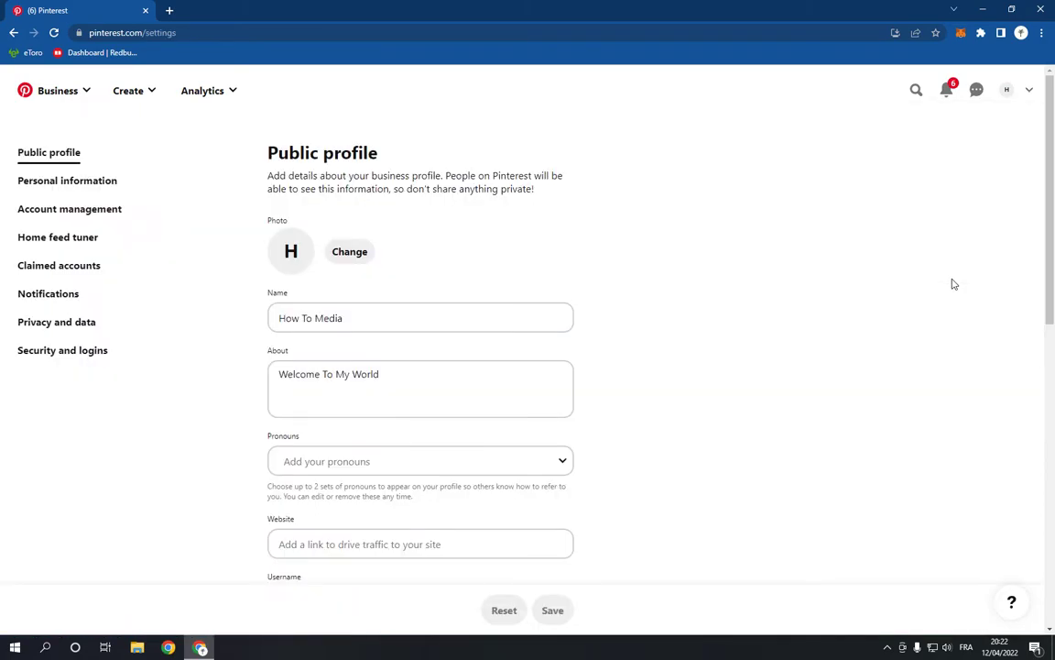
mouse_move(181, 332)
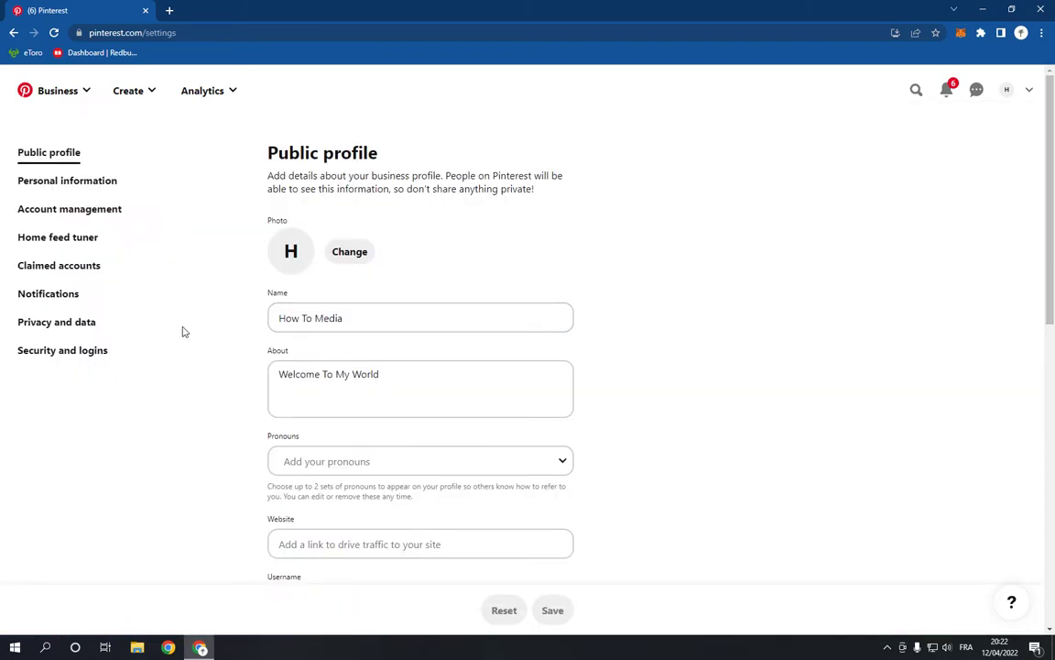
mouse_move(56, 322)
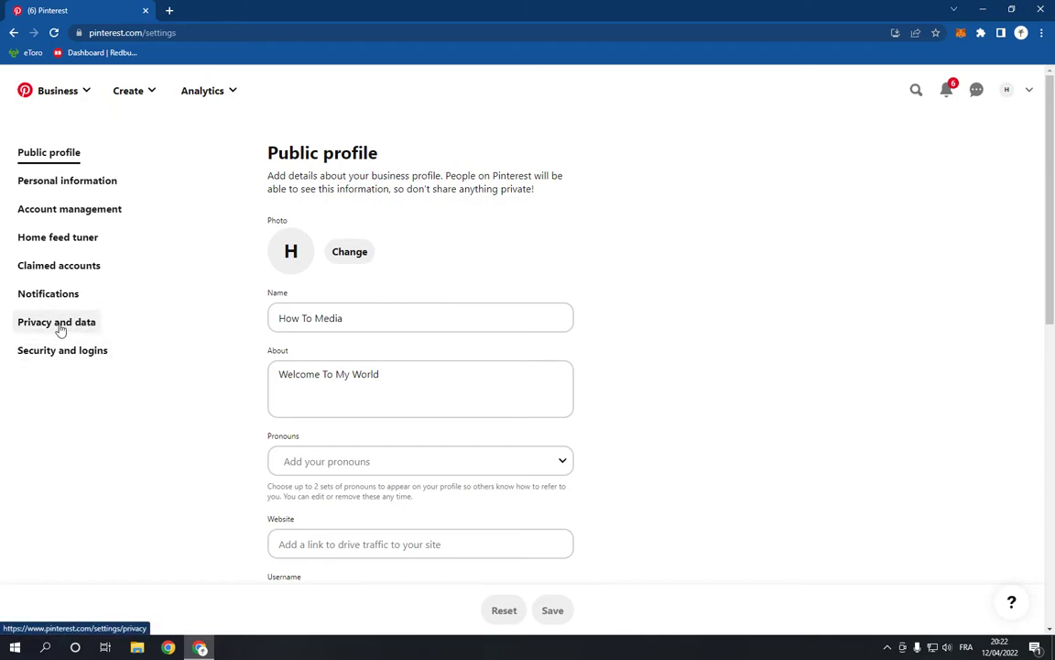
Step: In Privacy and data, switch 'Hide your profile from search engines' on, then back off
left_click(56, 321)
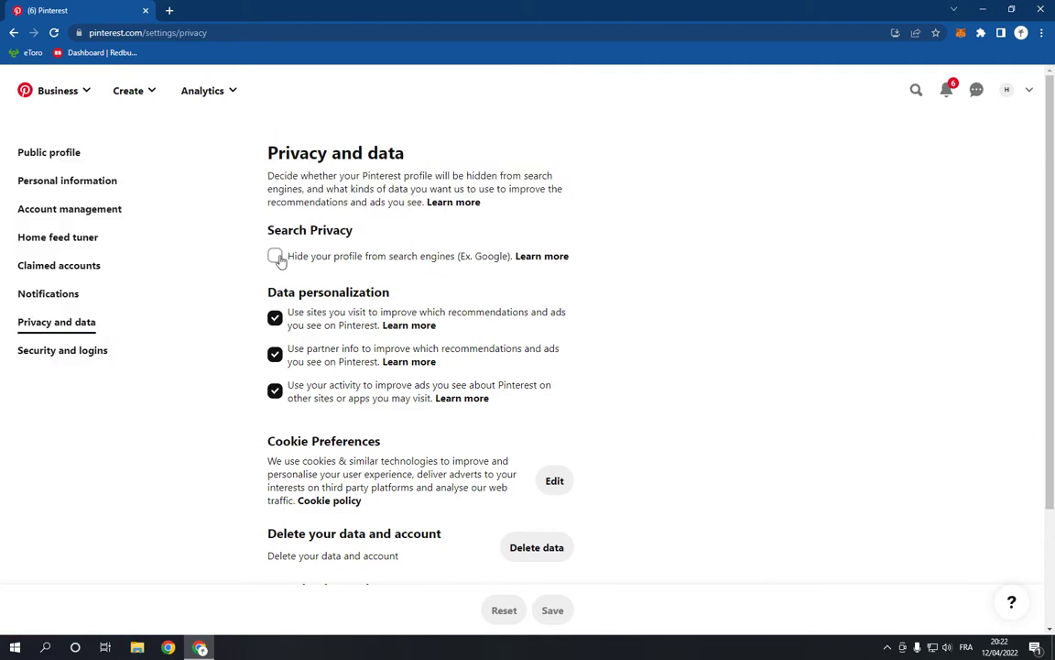
left_click(274, 256)
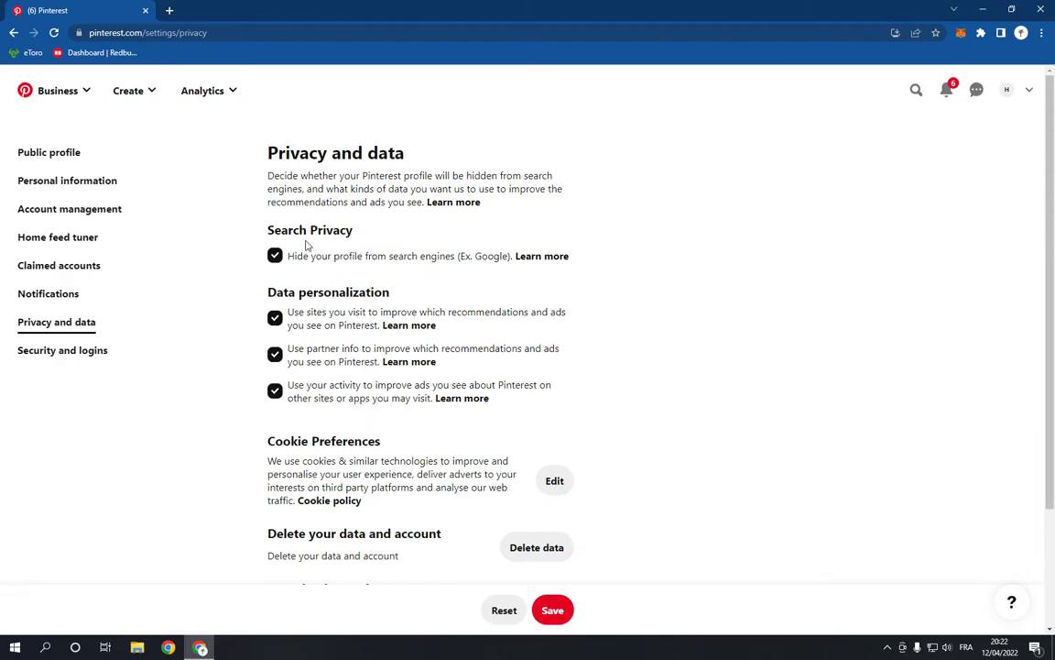
left_click(274, 256)
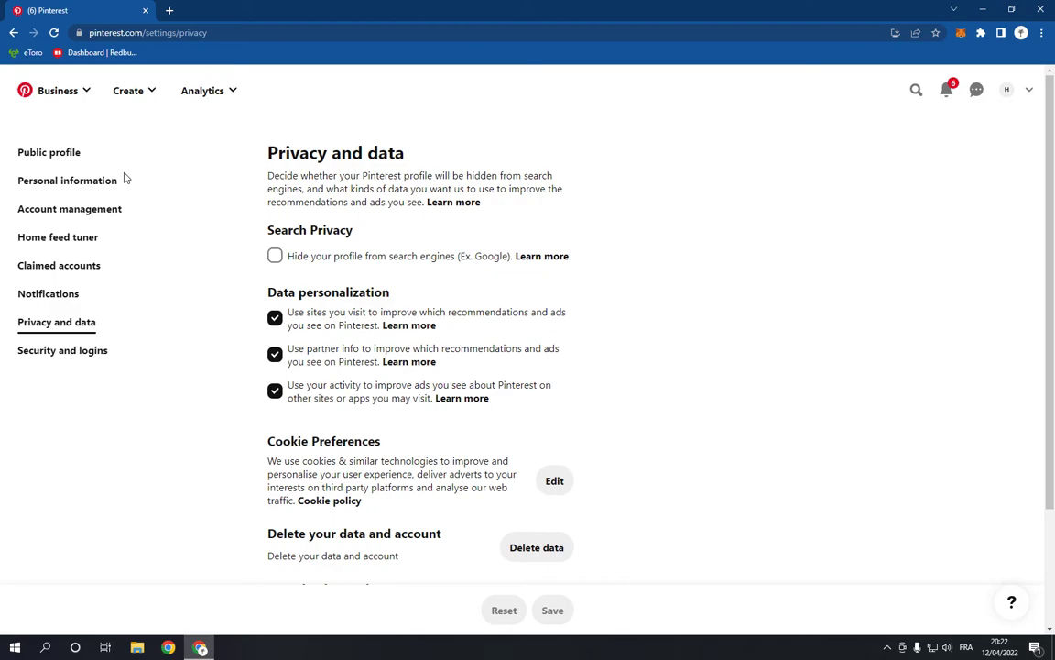
mouse_move(67, 138)
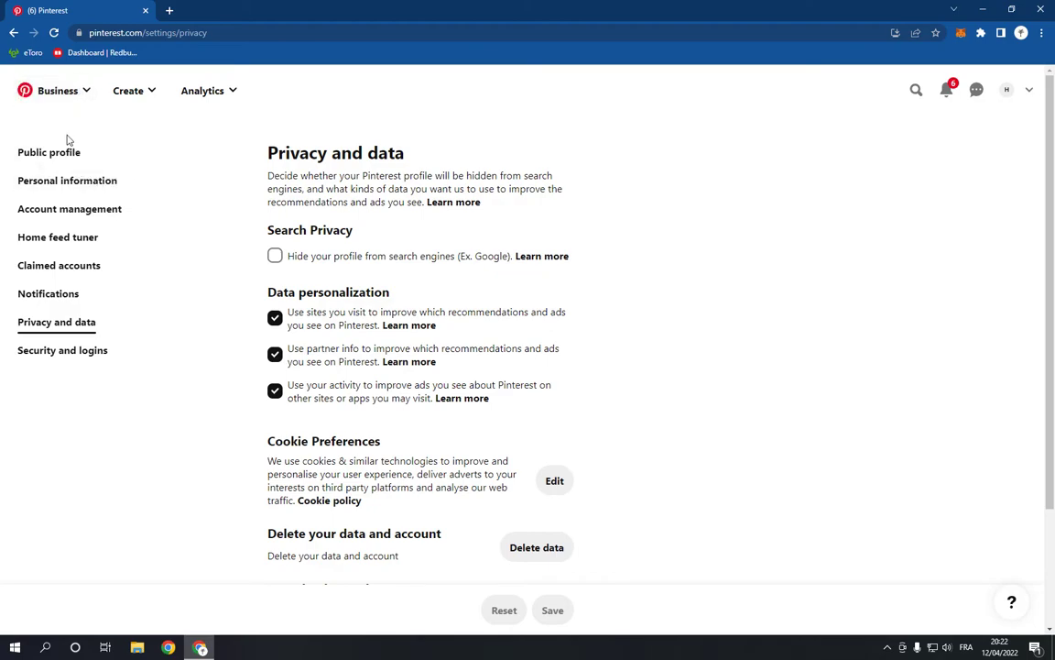
scroll("down", 3)
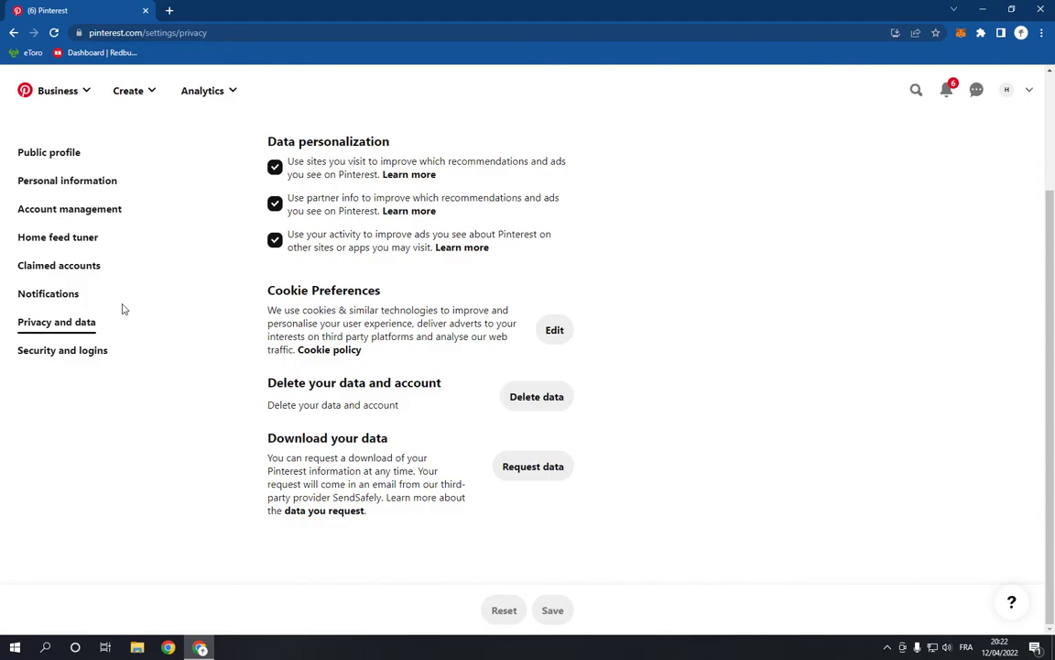
mouse_move(120, 310)
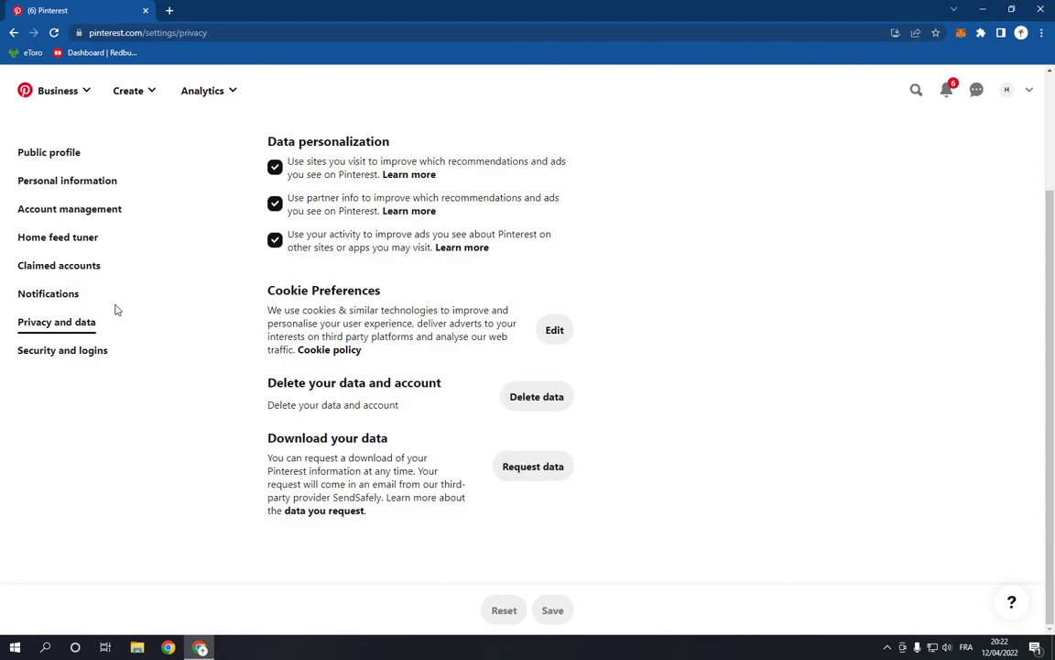